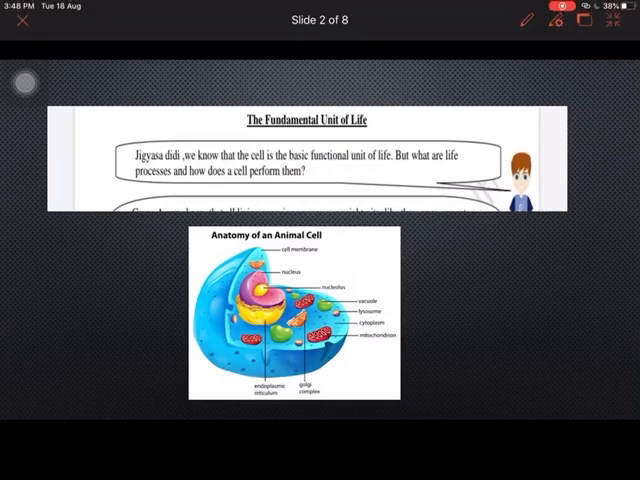
- Advance the slideshow from slide 2 to slide 3, the cell organelles dialogue
{"action": "left_click", "coordinate": [528, 22]}
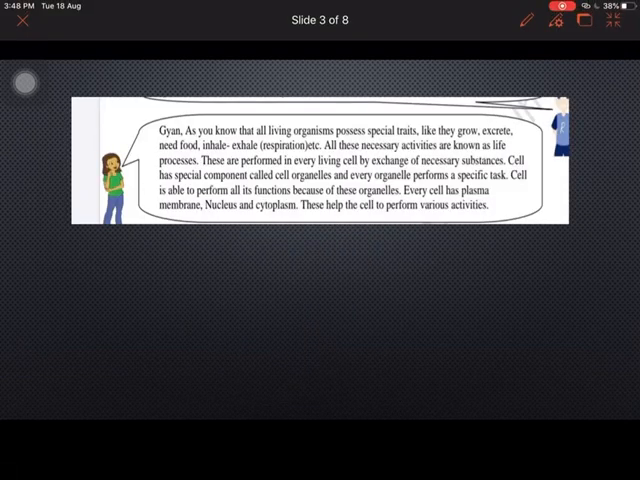
- Underline in red the life-process terms, cell organelles, each organelle's specific task, and plasma membrane, nucleus, cytoplasm
{"action": "left_click", "coordinate": [524, 24]}
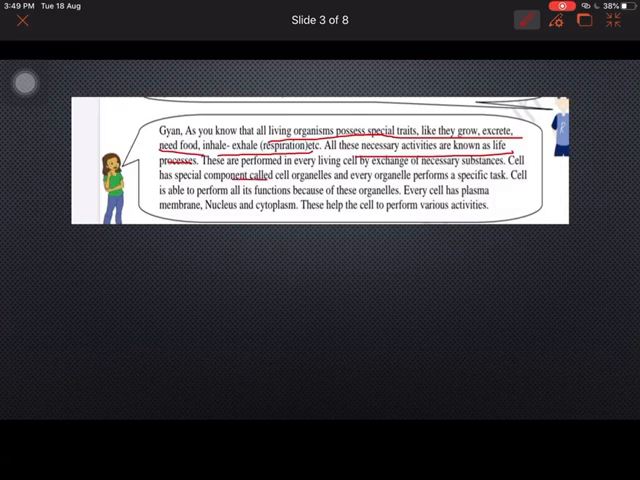
{"action": "left_click_drag", "start_coordinate": [244, 184], "coordinate": [400, 188]}
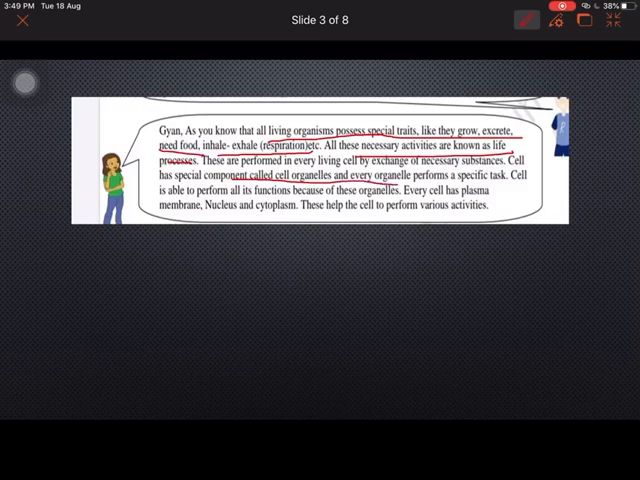
{"action": "left_click_drag", "start_coordinate": [388, 188], "coordinate": [496, 188]}
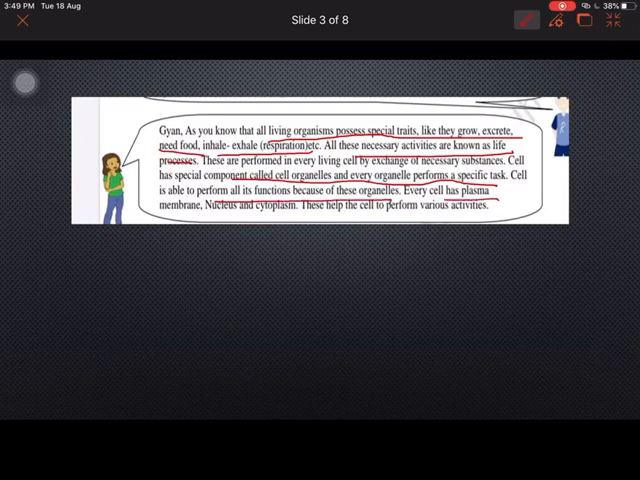
{"action": "left_click_drag", "start_coordinate": [180, 216], "coordinate": [264, 212]}
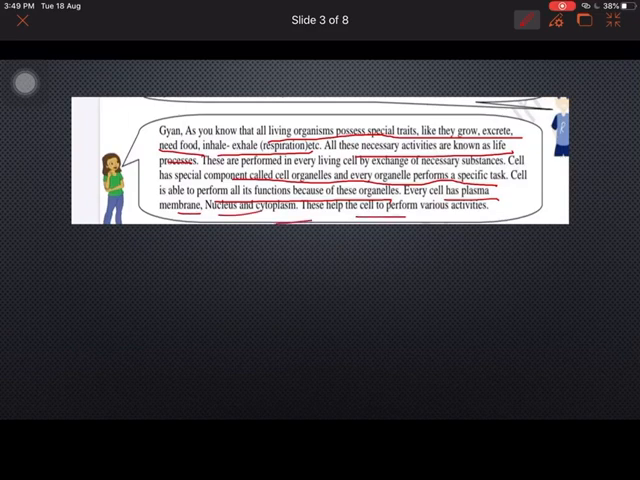
{"action": "left_click_drag", "start_coordinate": [396, 216], "coordinate": [490, 216]}
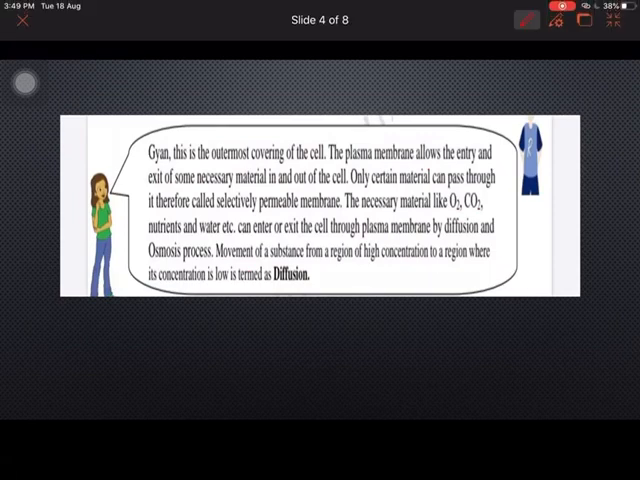
- Underline in red plasma membrane, the osmosis process and the definition of diffusion on slide 4
{"action": "left_click_drag", "start_coordinate": [348, 160], "coordinate": [408, 156]}
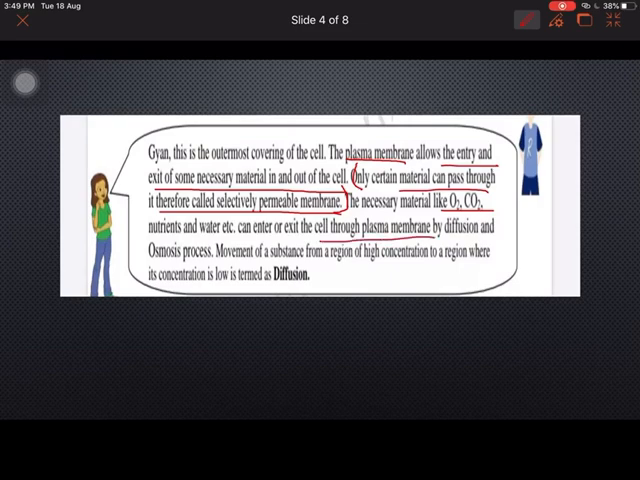
{"action": "left_click_drag", "start_coordinate": [430, 240], "coordinate": [500, 240]}
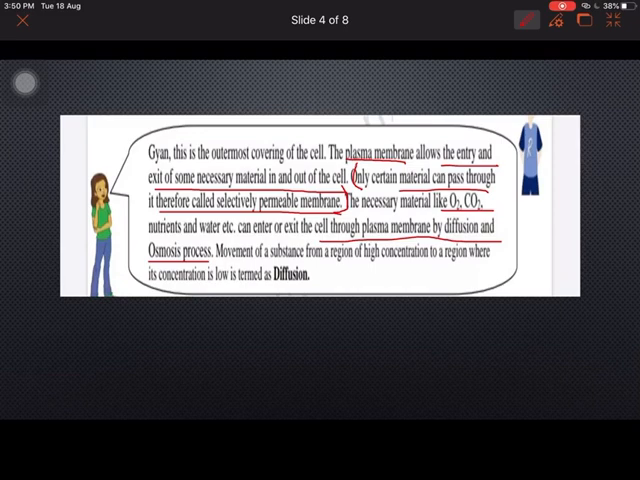
{"action": "left_click_drag", "start_coordinate": [340, 268], "coordinate": [438, 266]}
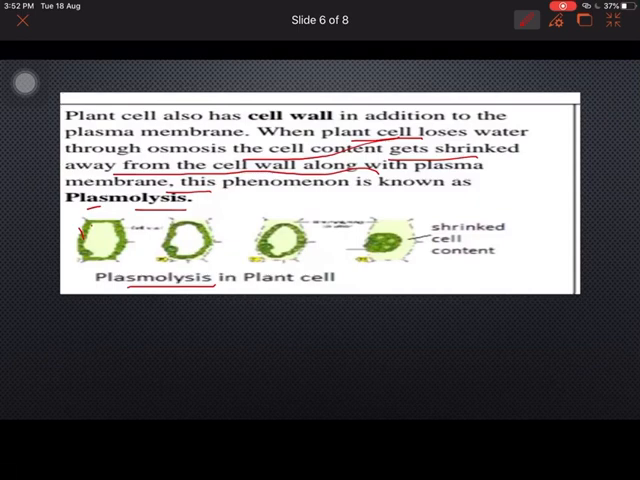
- Underline Plasmolysis in the caption and mark the shrunken cell in the diagram in red
{"action": "left_click_drag", "start_coordinate": [178, 252], "coordinate": [196, 232]}
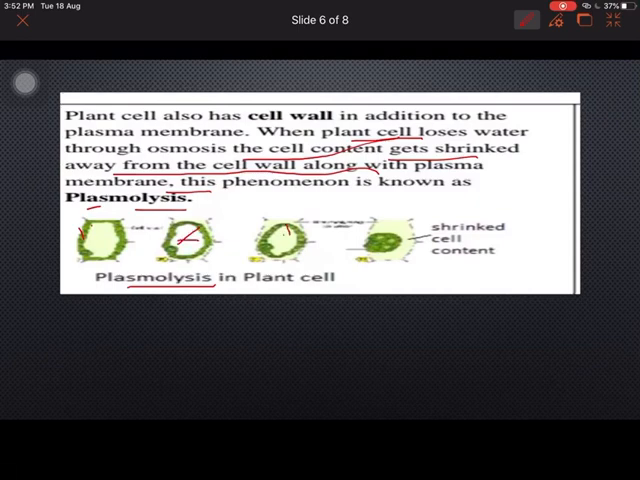
{"action": "left_click_drag", "start_coordinate": [360, 236], "coordinate": [400, 264]}
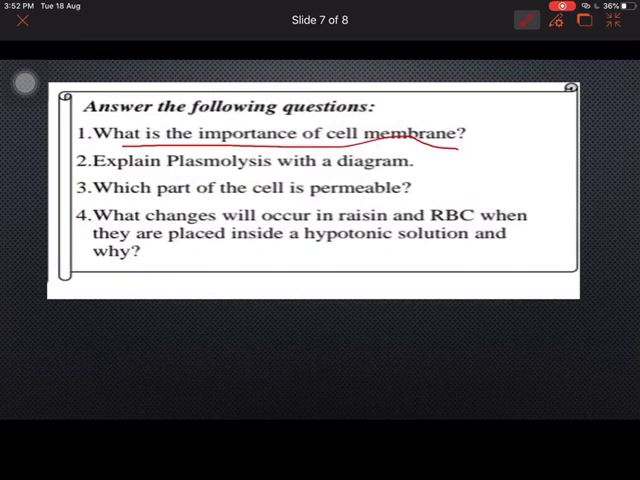
- Draw a red stroke below the questions on slide 7
{"action": "left_click_drag", "start_coordinate": [124, 318], "coordinate": [290, 360]}
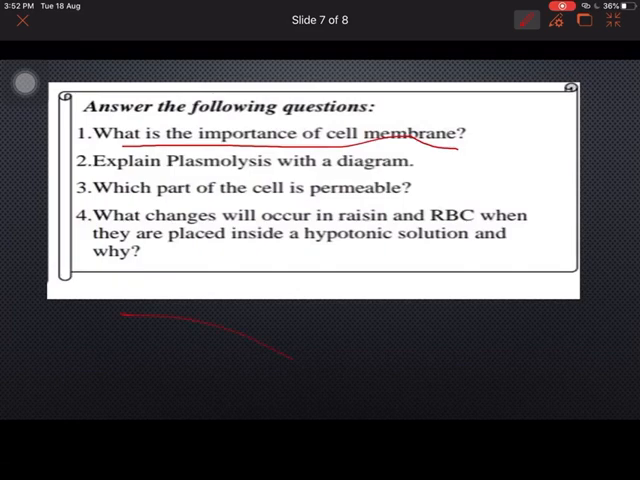